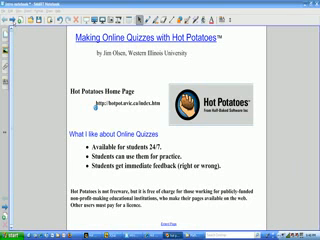
Scroll the Page Sorter down to the 'To Send Your Quizzes to Someone Else' page.
{"action": "scroll", "scroll_direction": "down", "scroll_amount": 3}
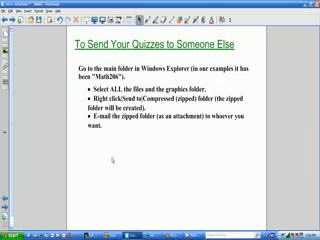
{"action": "mouse_move", "coordinate": [114, 160]}
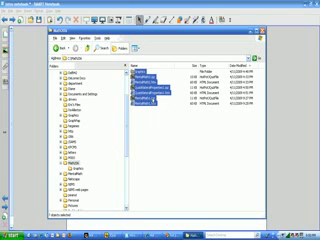
Bring up the Send To menu for the selected Math206 quiz files and graphics folder.
{"action": "right_click", "coordinate": [155, 95]}
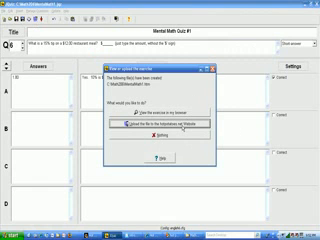
Choose to upload the Mental Math Quiz #1 web page to hotpotatoes.net.
{"action": "left_click", "coordinate": [160, 128]}
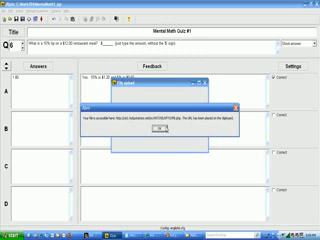
Enter 1.80 as the 15% tip answer for question 6 and check it.
{"action": "left_click", "coordinate": [160, 132]}
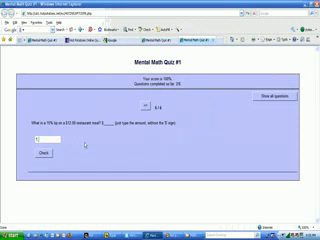
{"action": "type", "text": "1.80"}
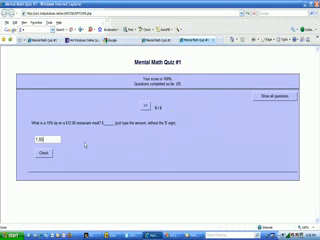
{"action": "left_click", "coordinate": [47, 152]}
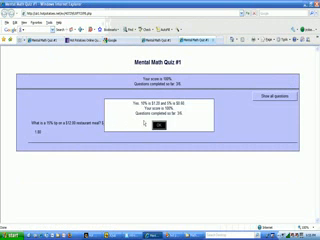